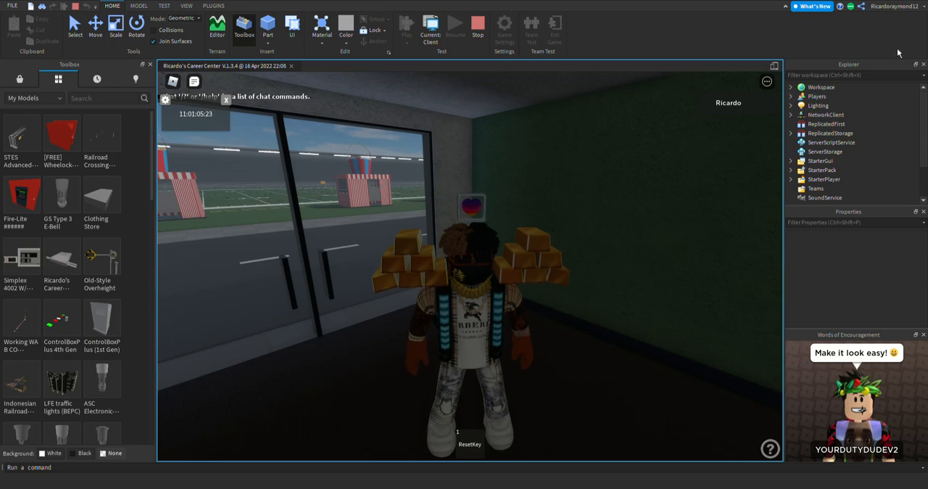
{"action": "mouse_move", "coordinate": [481, 156]}
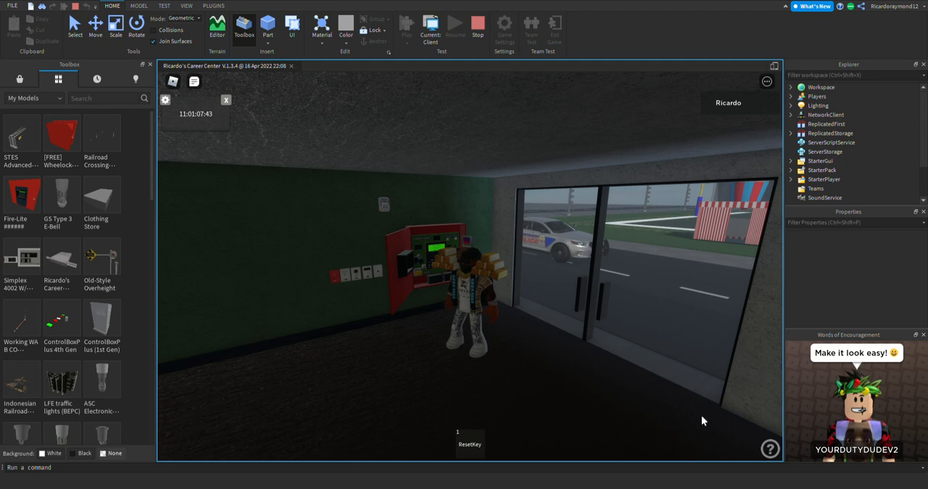
{"action": "mouse_move", "coordinate": [702, 447]}
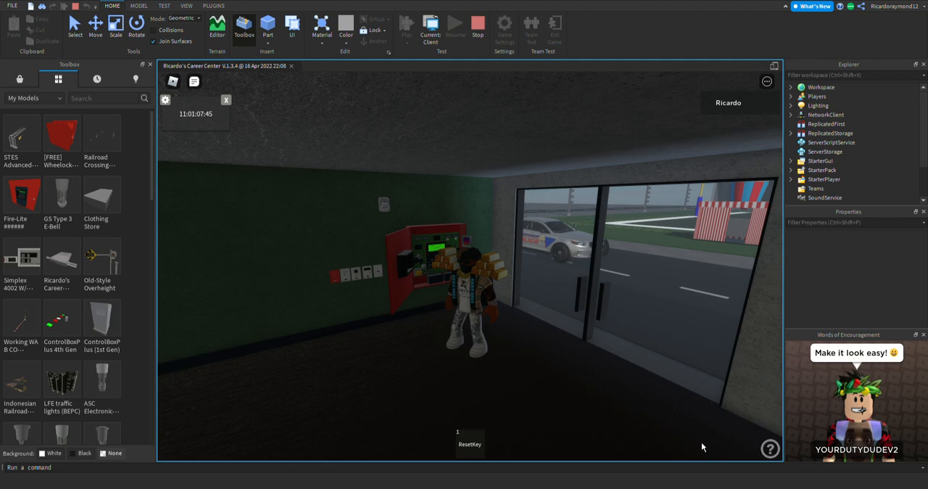